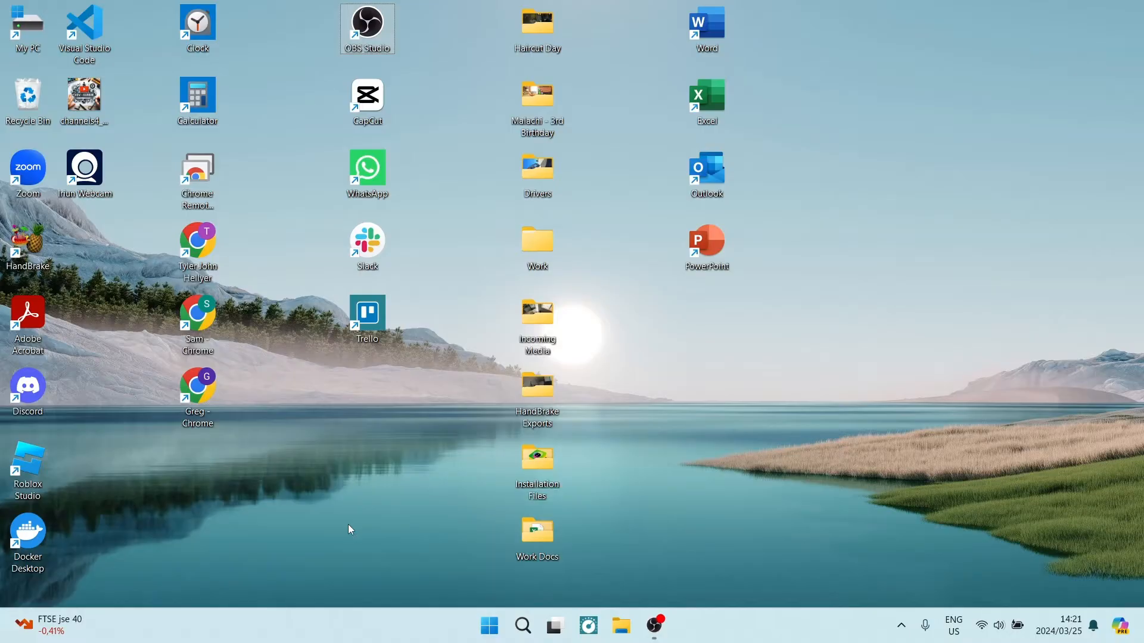
{"action": "mouse_move", "coordinate": [503, 567]}
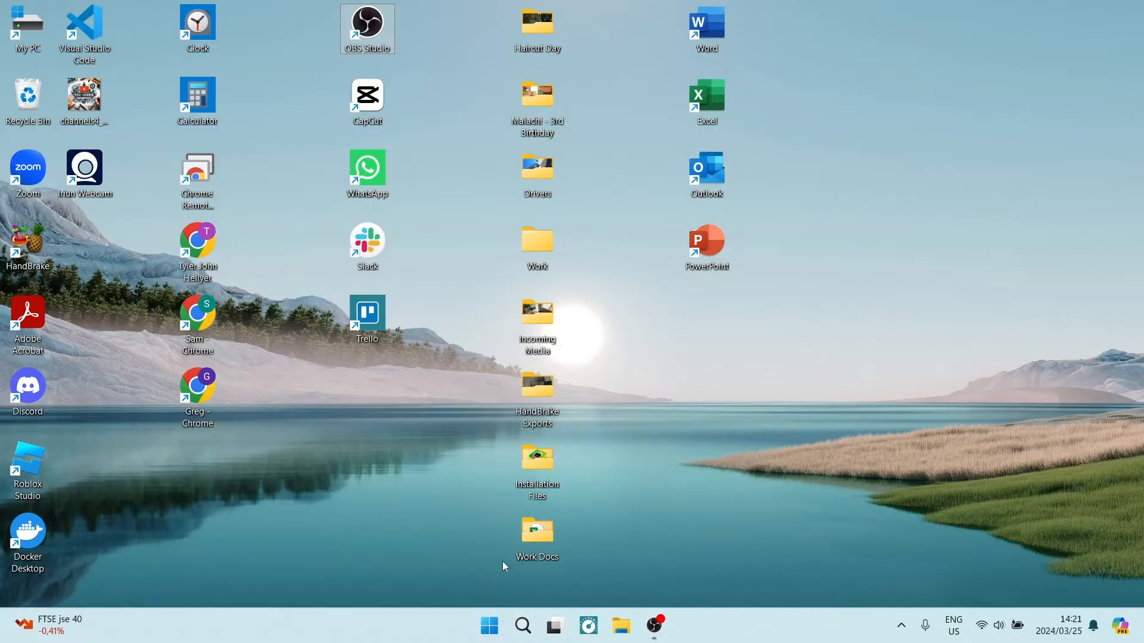
{"action": "mouse_move", "coordinate": [445, 618]}
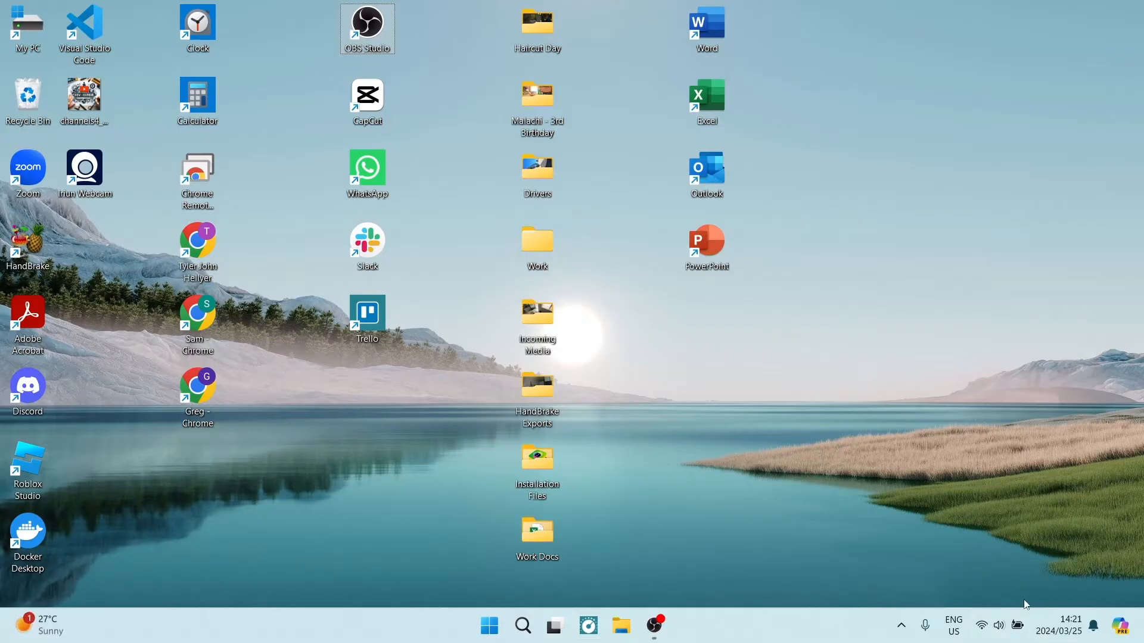
- Bring up the taskbar shortcut menu that offers Task Manager
{"action": "right_click", "coordinate": [770, 625]}
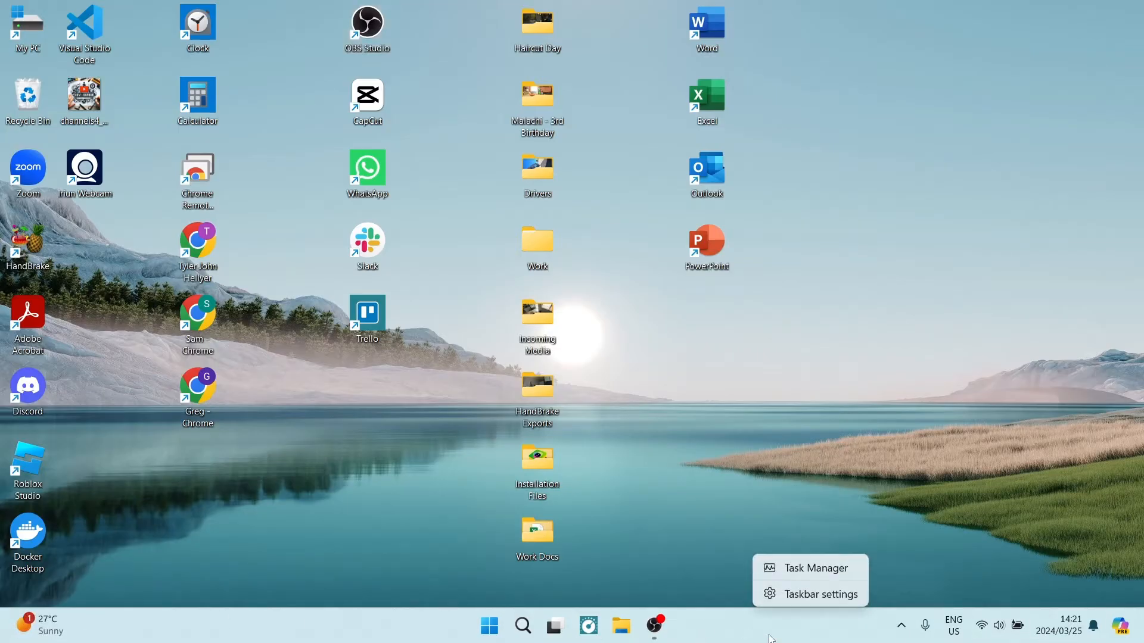
{"action": "mouse_move", "coordinate": [802, 569]}
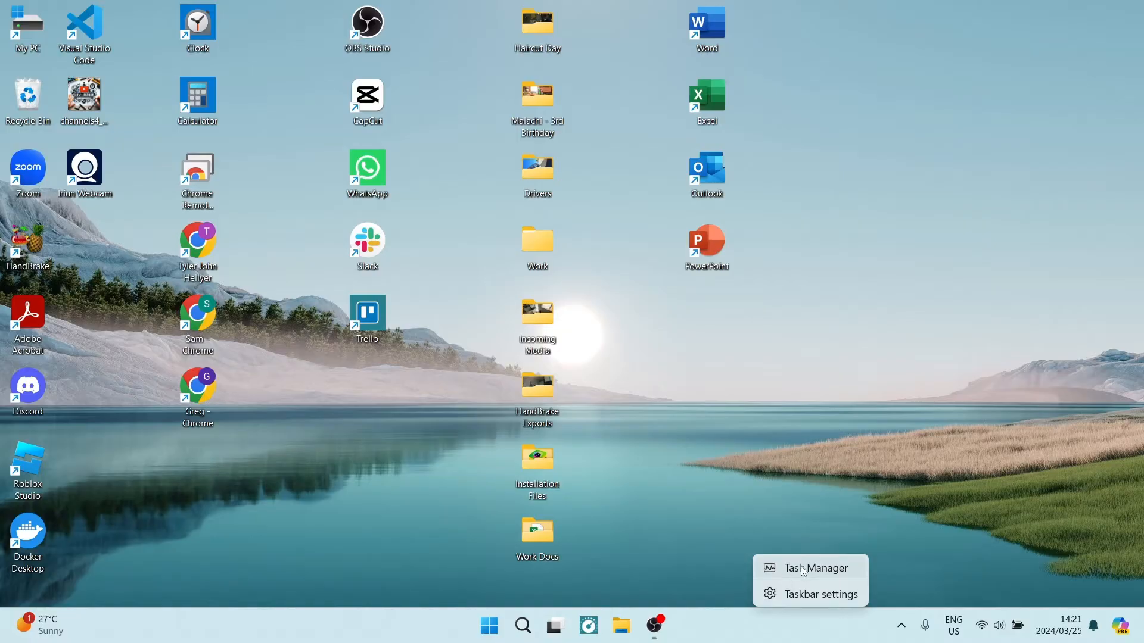
{"action": "mouse_move", "coordinate": [749, 625]}
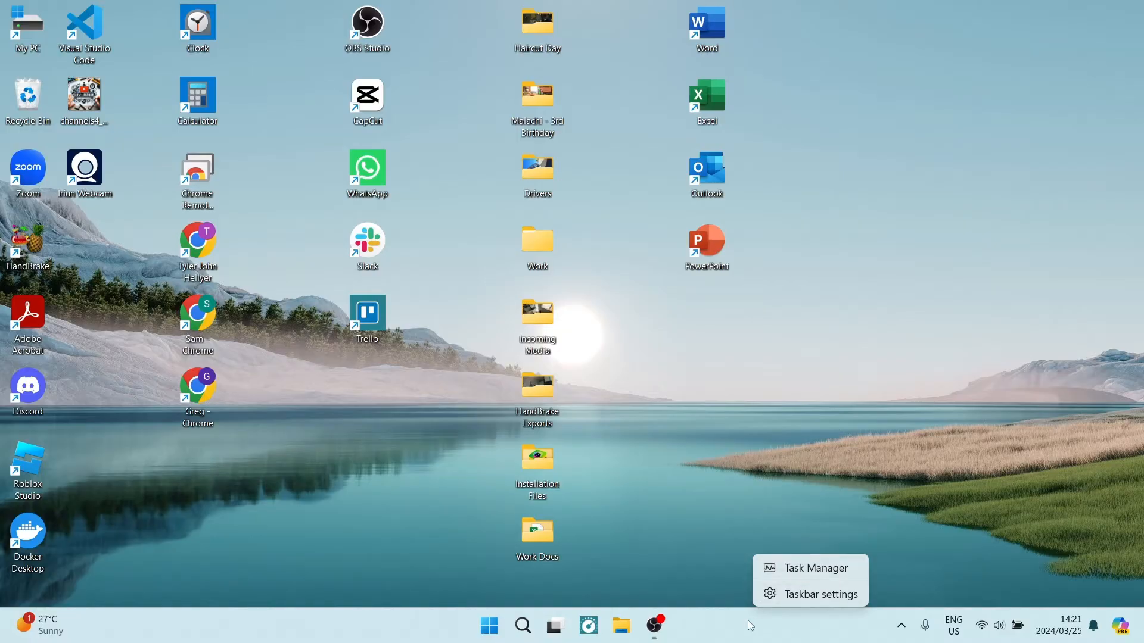
{"action": "mouse_move", "coordinate": [823, 593]}
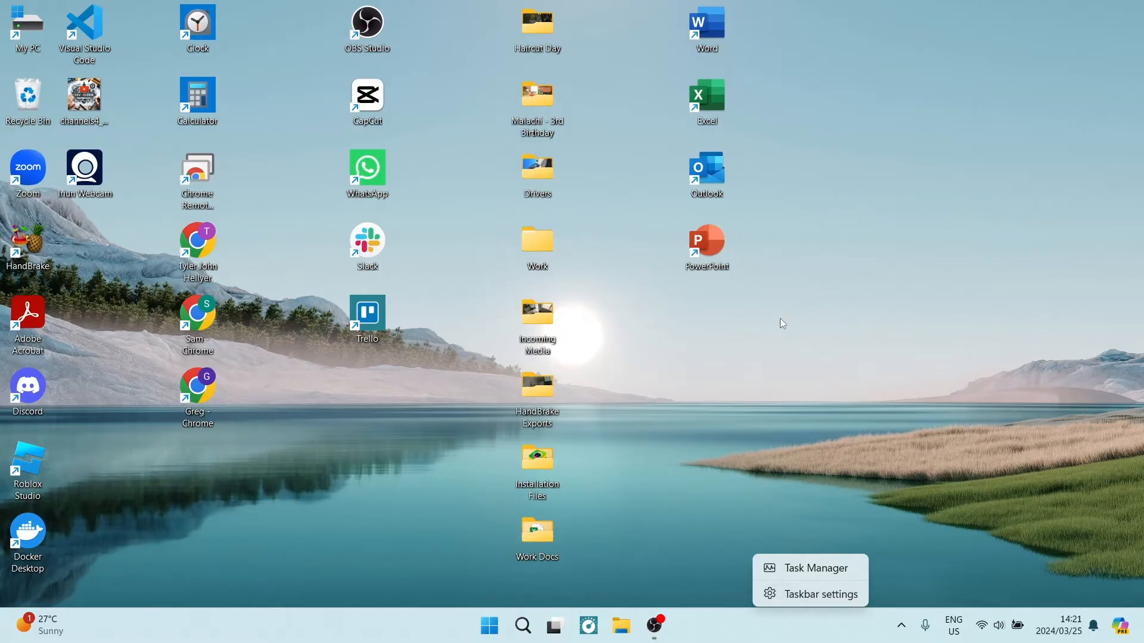
- Launch Task Manager, go to its Services list and select the Parental Controls service WpcMonSvc
{"action": "left_click", "coordinate": [811, 568]}
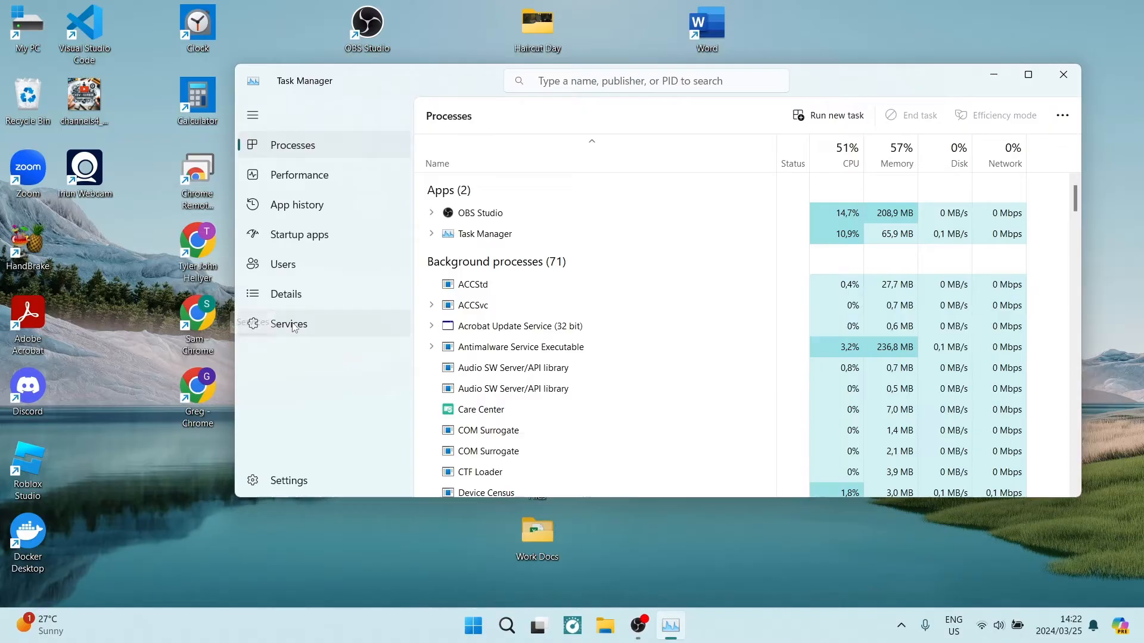
{"action": "left_click", "coordinate": [287, 323]}
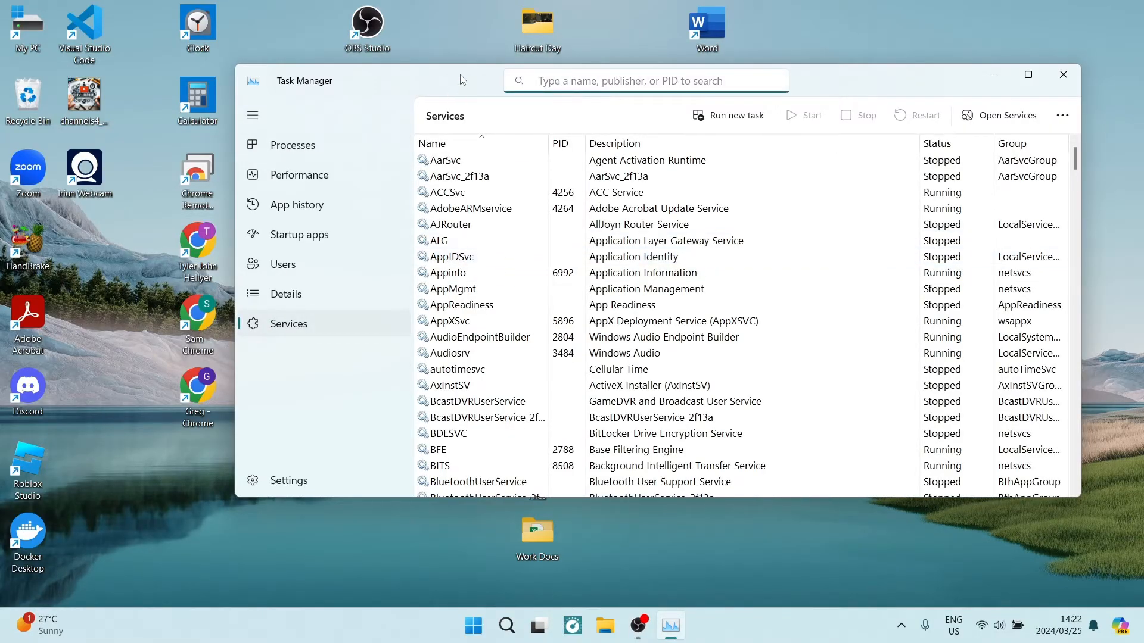
{"action": "scroll", "scroll_direction": "down", "scroll_amount": 3}
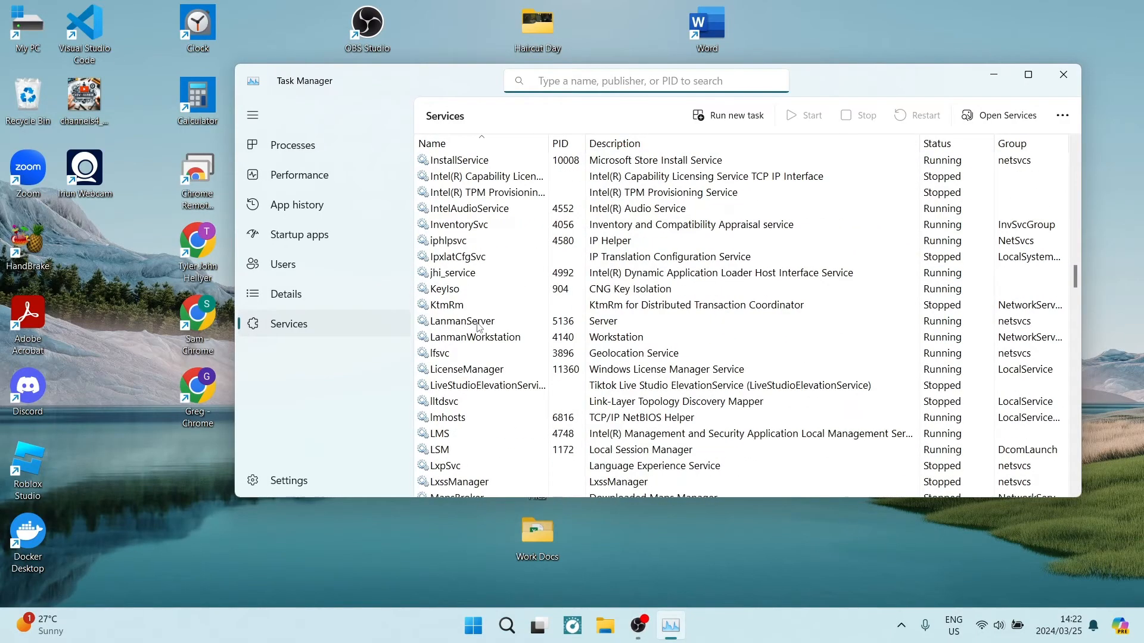
{"action": "scroll", "scroll_direction": "down", "scroll_amount": 3}
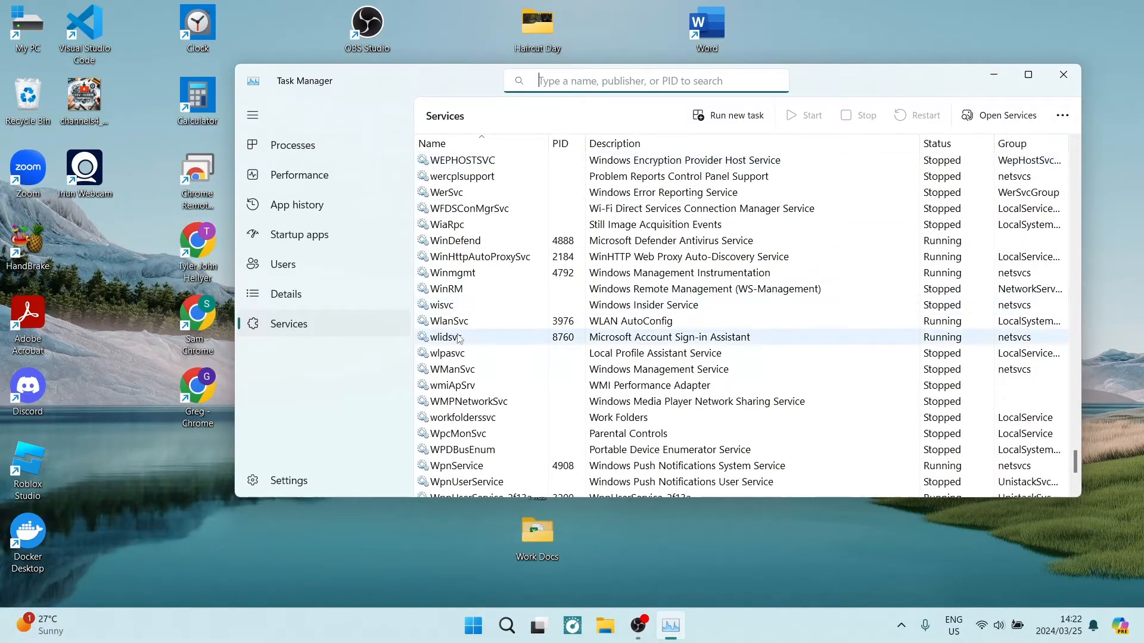
{"action": "scroll", "scroll_direction": "down", "scroll_amount": 3}
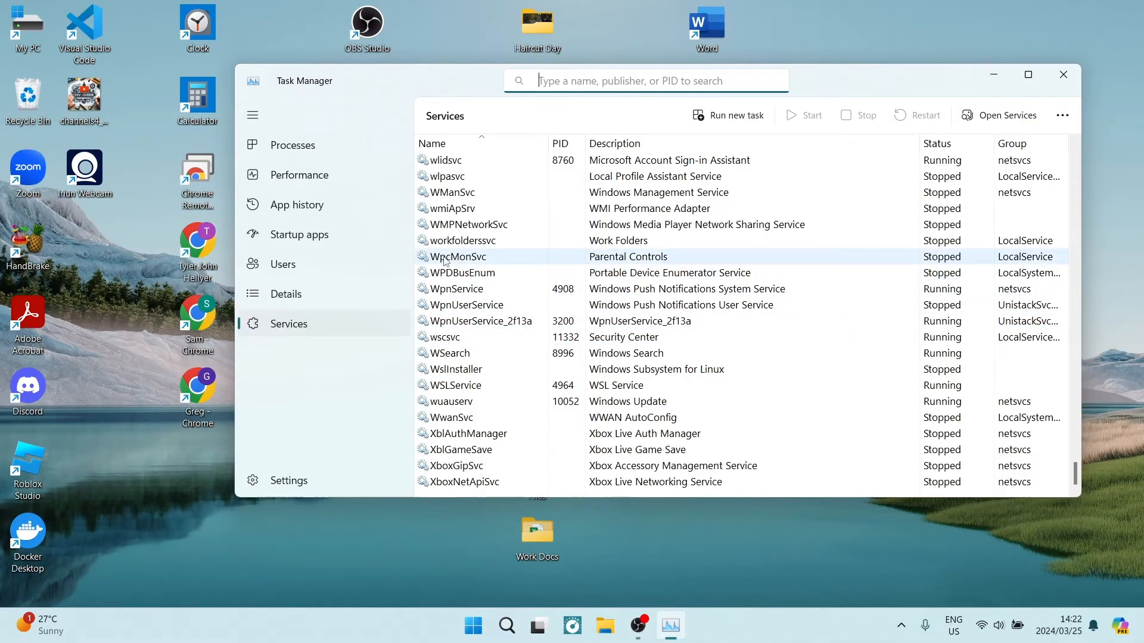
{"action": "mouse_move", "coordinate": [489, 263]}
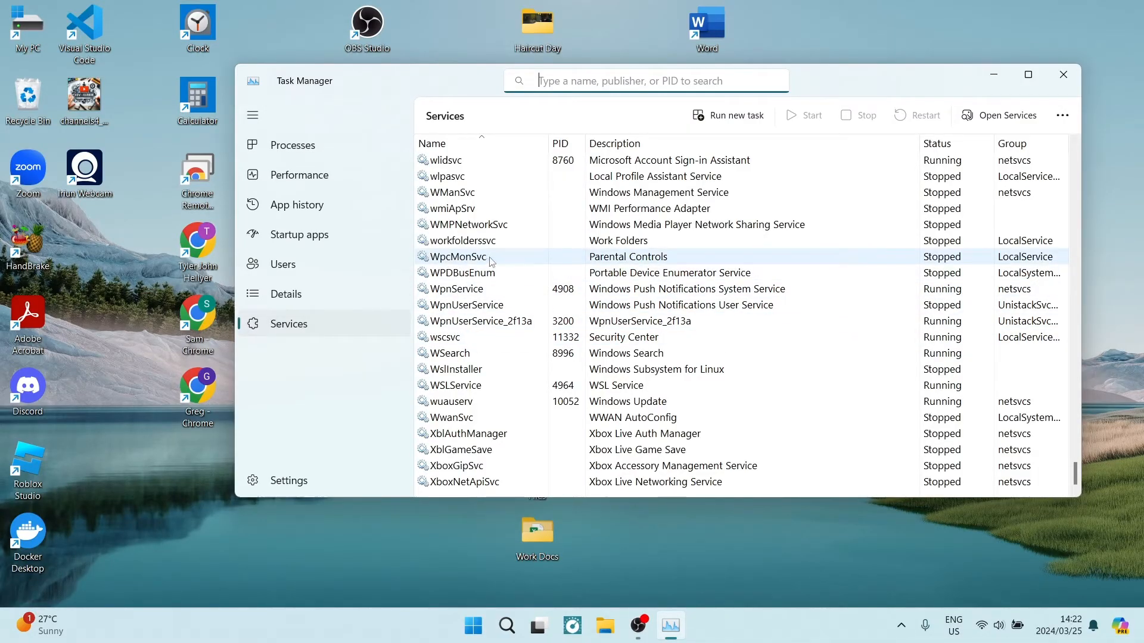
{"action": "left_click", "coordinate": [457, 256]}
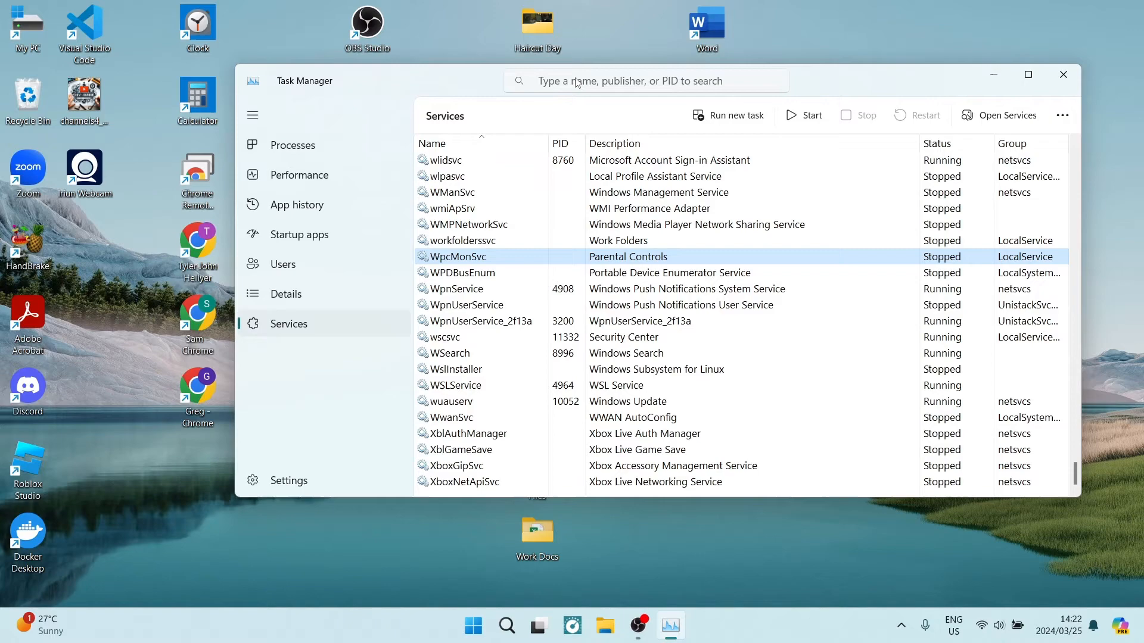
- Filter the services with a 'wpc' search and bring up the actions menu for WpcMonSvc
{"action": "left_click", "coordinate": [645, 79]}
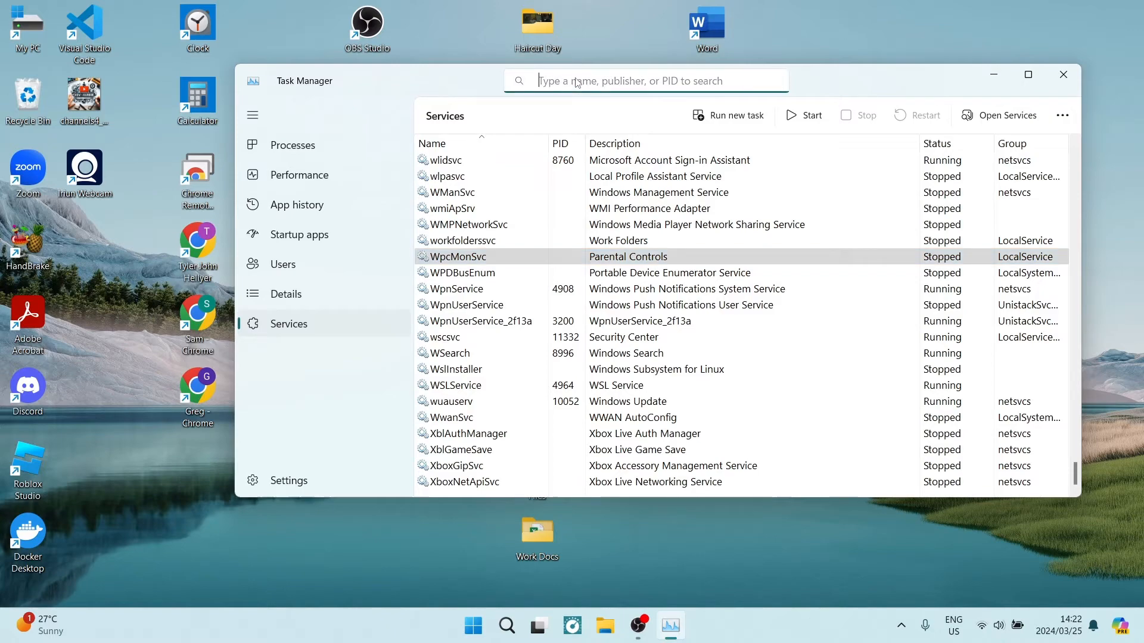
{"action": "type", "text": "wpc"}
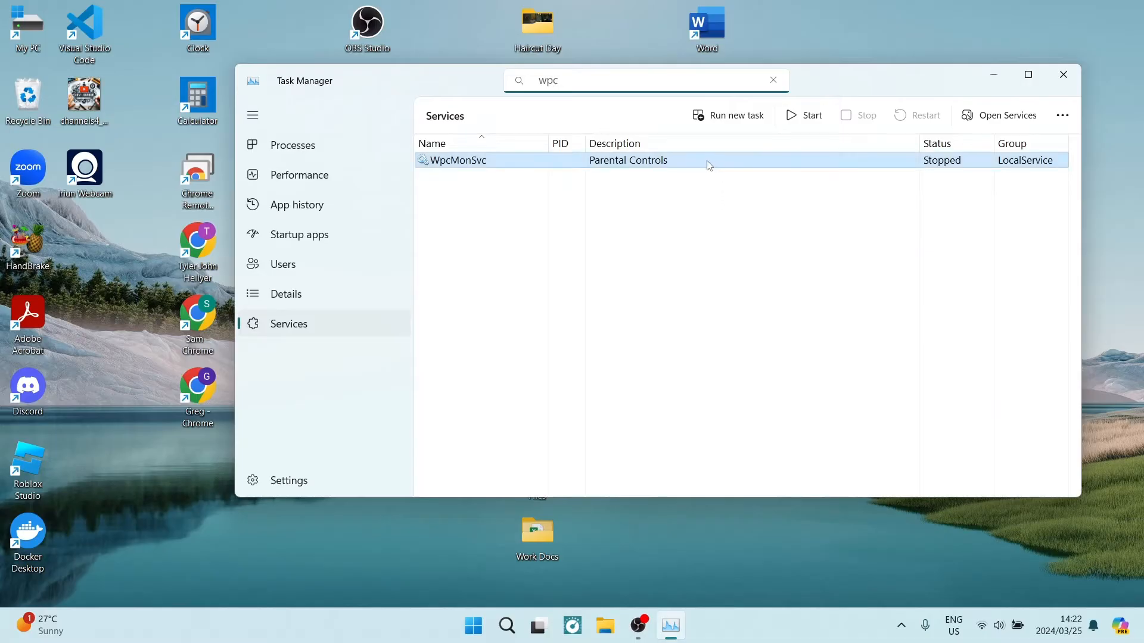
{"action": "mouse_move", "coordinate": [679, 168]}
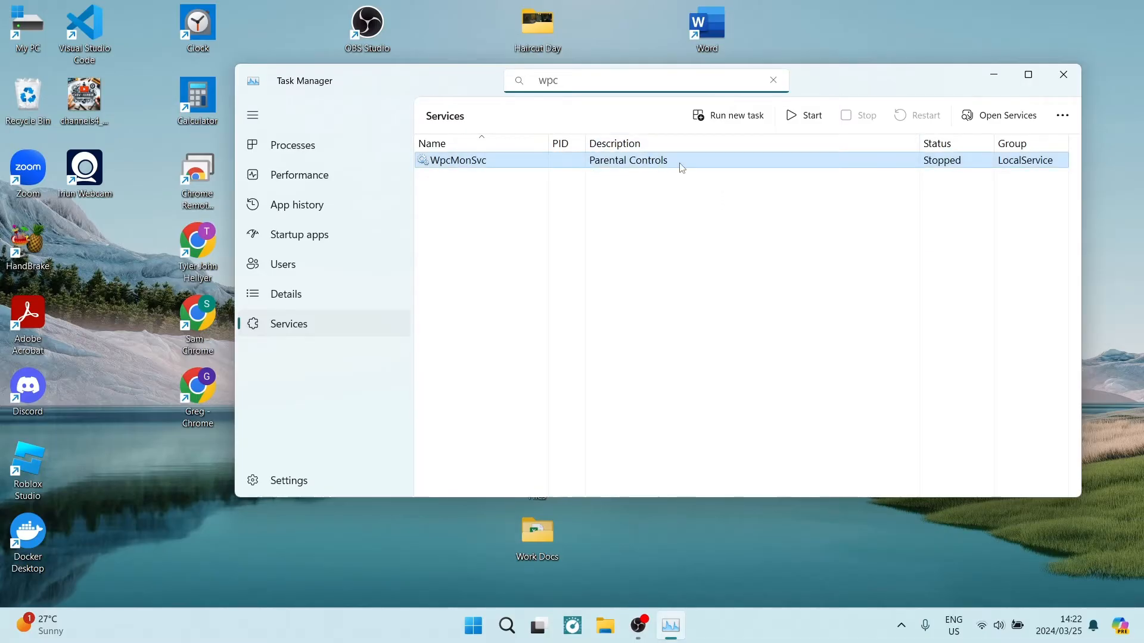
{"action": "left_click", "coordinate": [772, 80]}
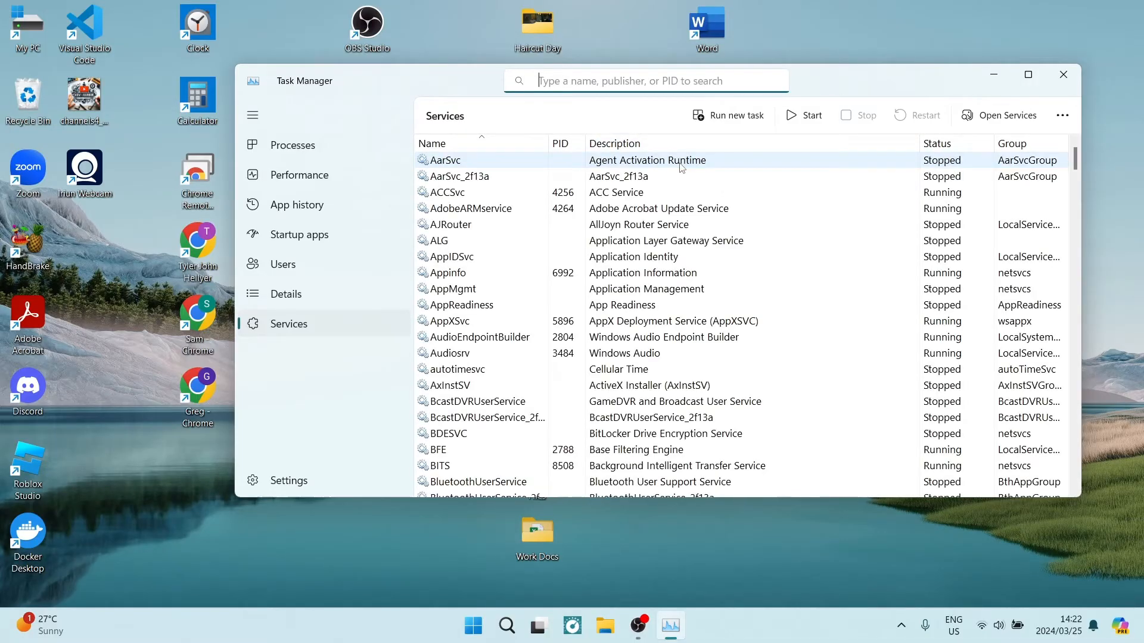
{"action": "type", "text": "wpc"}
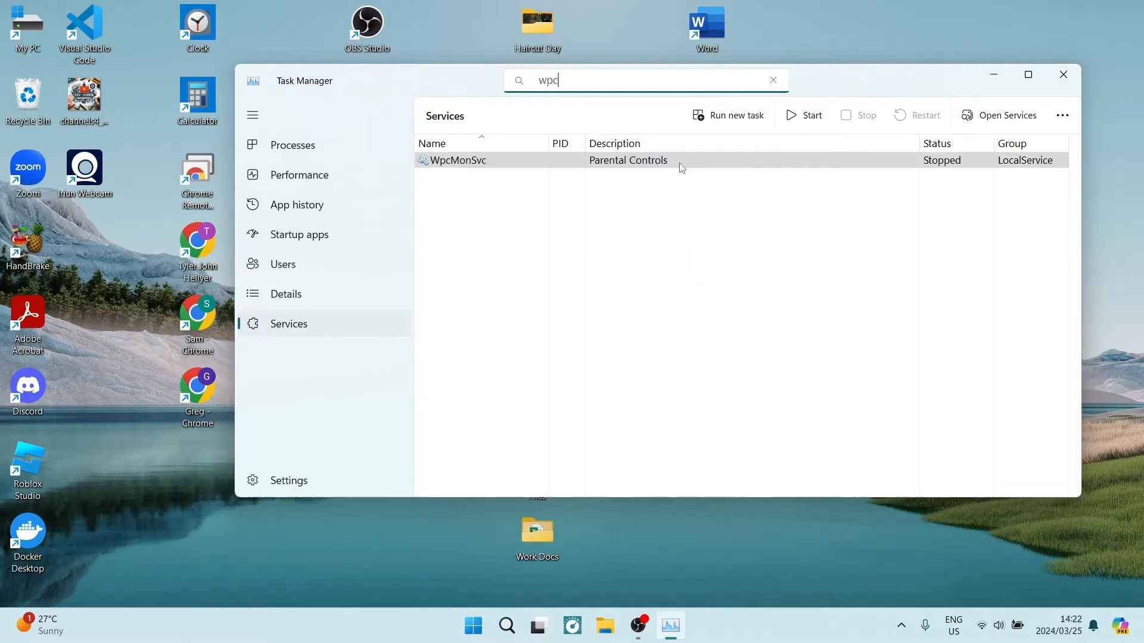
{"action": "left_click", "coordinate": [511, 160]}
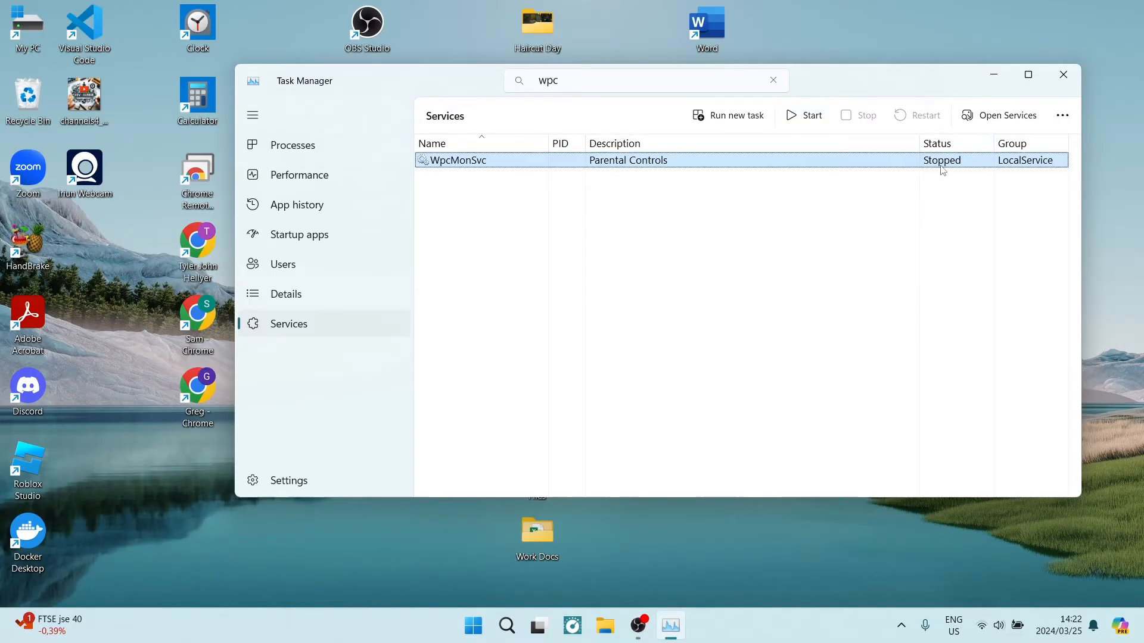
{"action": "right_click", "coordinate": [942, 160]}
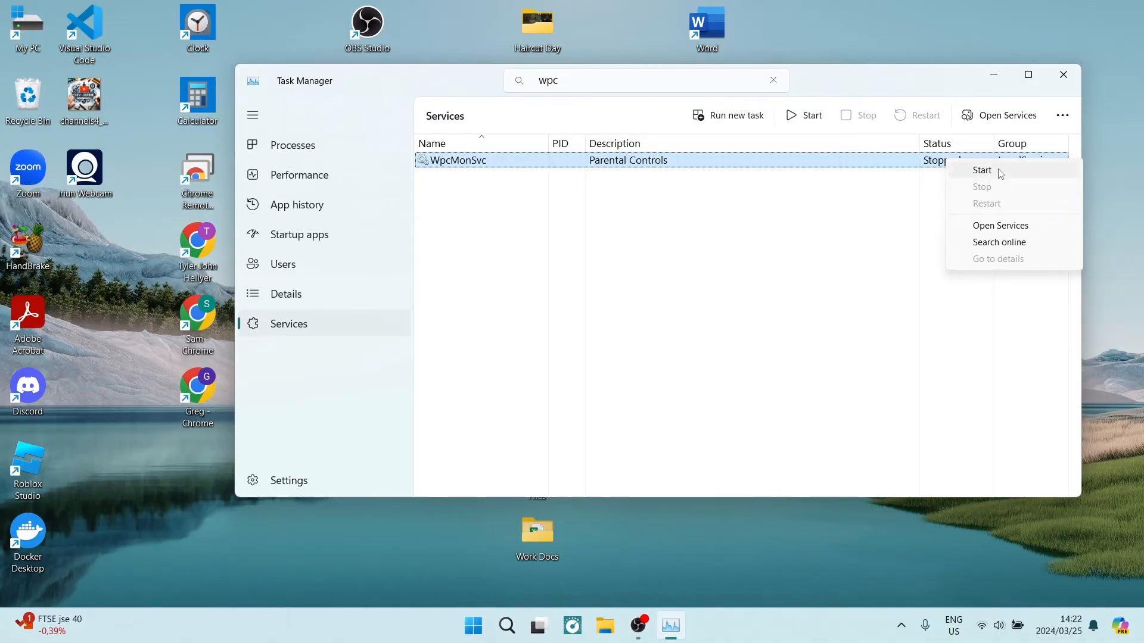
{"action": "mouse_move", "coordinate": [1000, 200]}
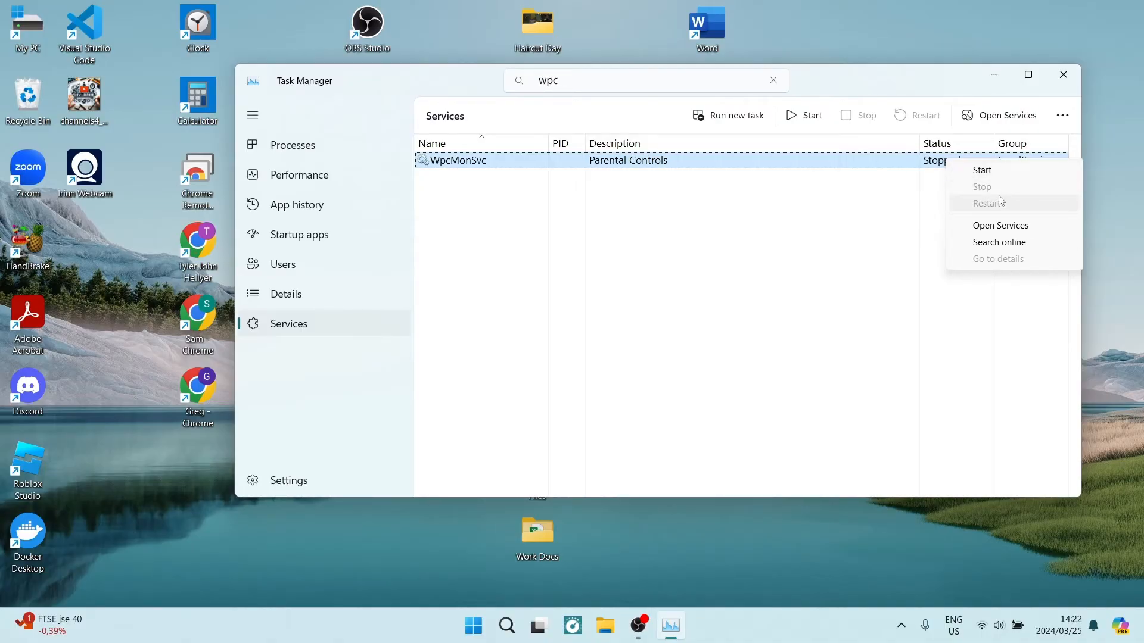
{"action": "mouse_move", "coordinate": [1010, 190]}
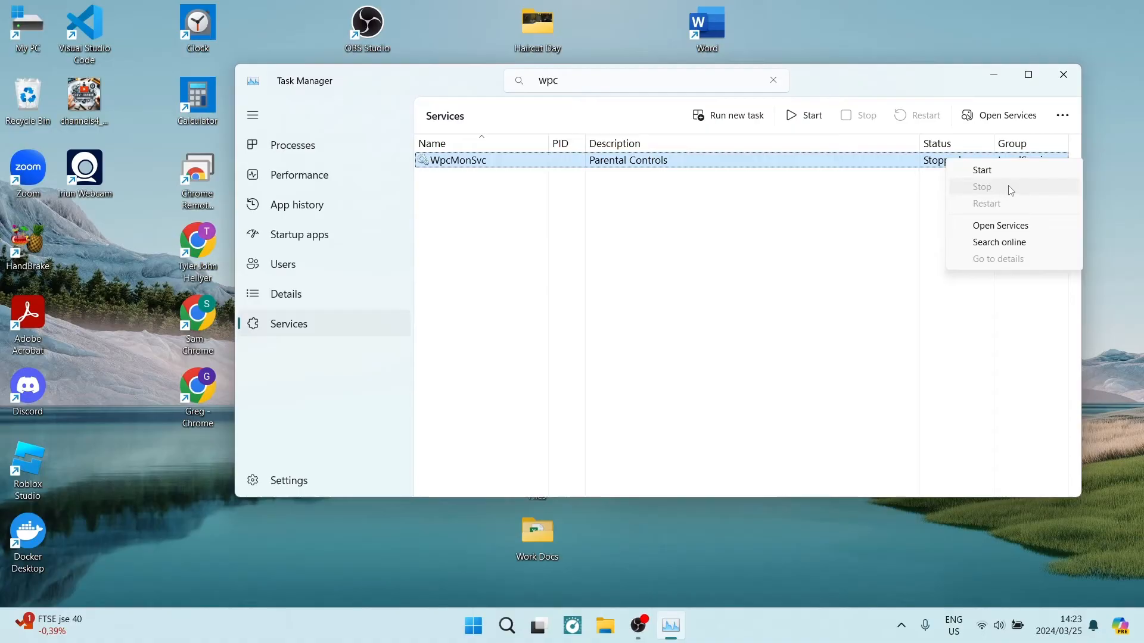
{"action": "mouse_move", "coordinate": [1004, 197]}
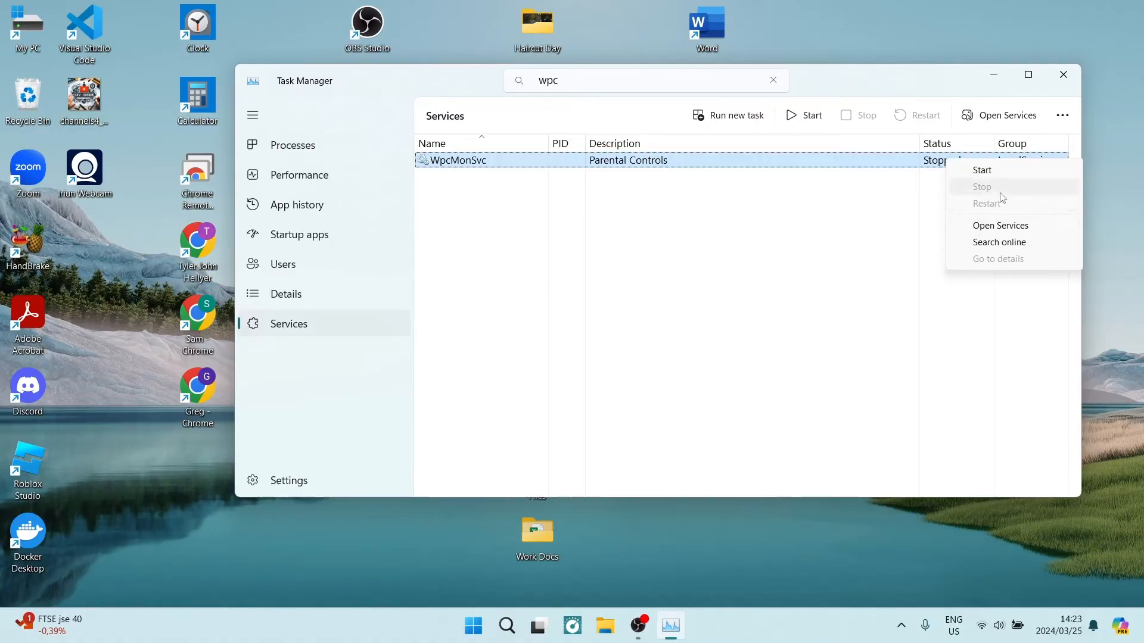
{"action": "mouse_move", "coordinate": [992, 227]}
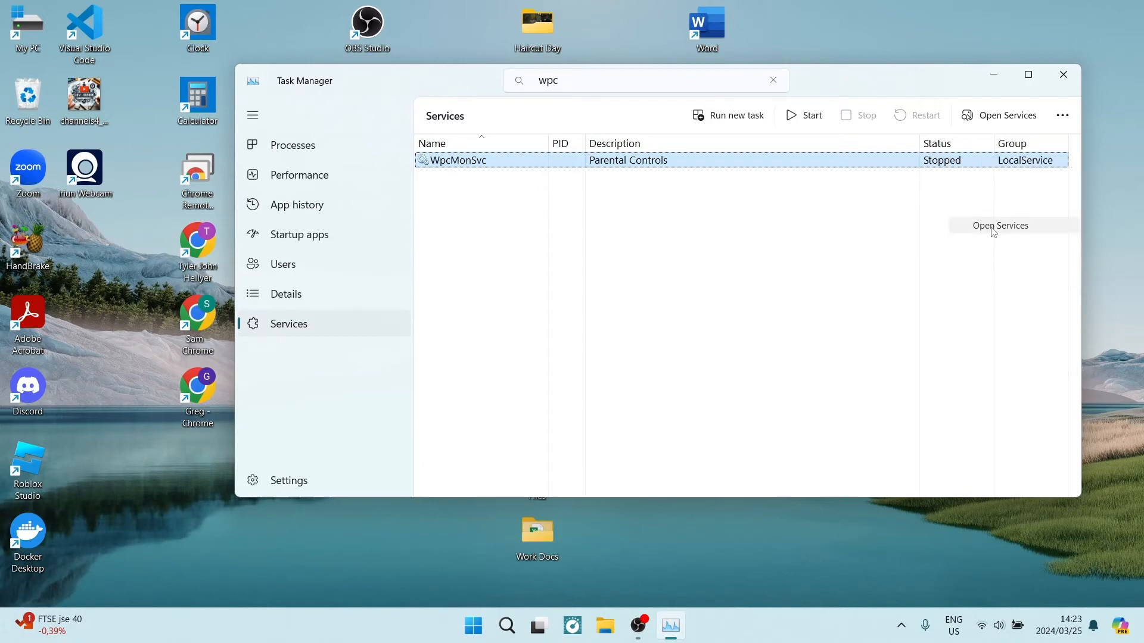
- Open the full Services console and select the Parental Controls service in its list
{"action": "left_click", "coordinate": [998, 225]}
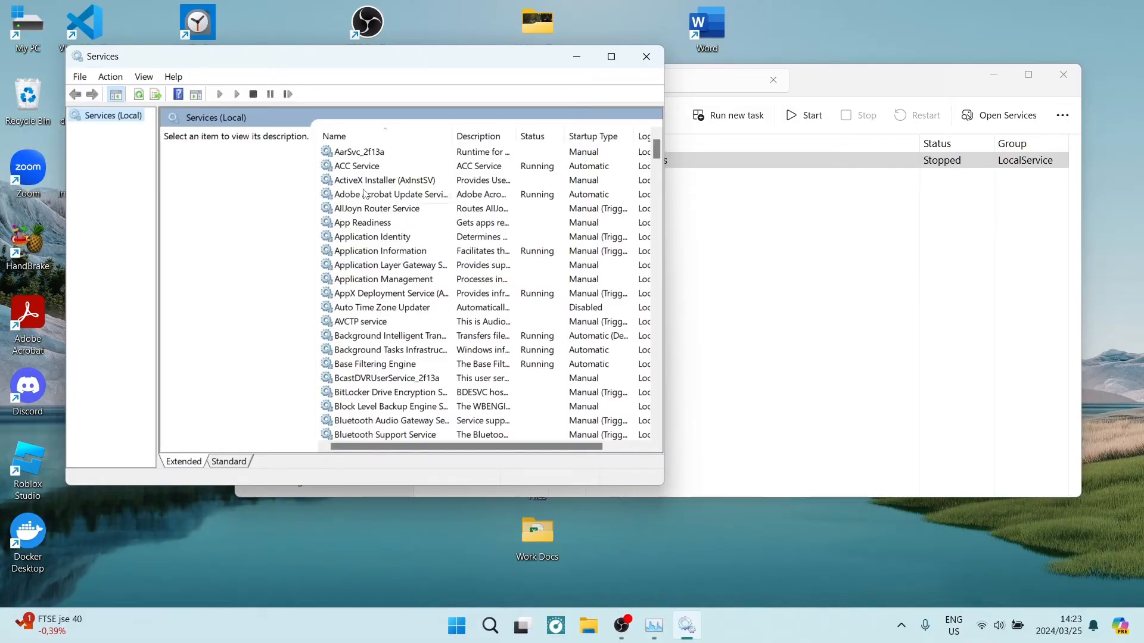
{"action": "scroll", "scroll_direction": "down", "scroll_amount": 3}
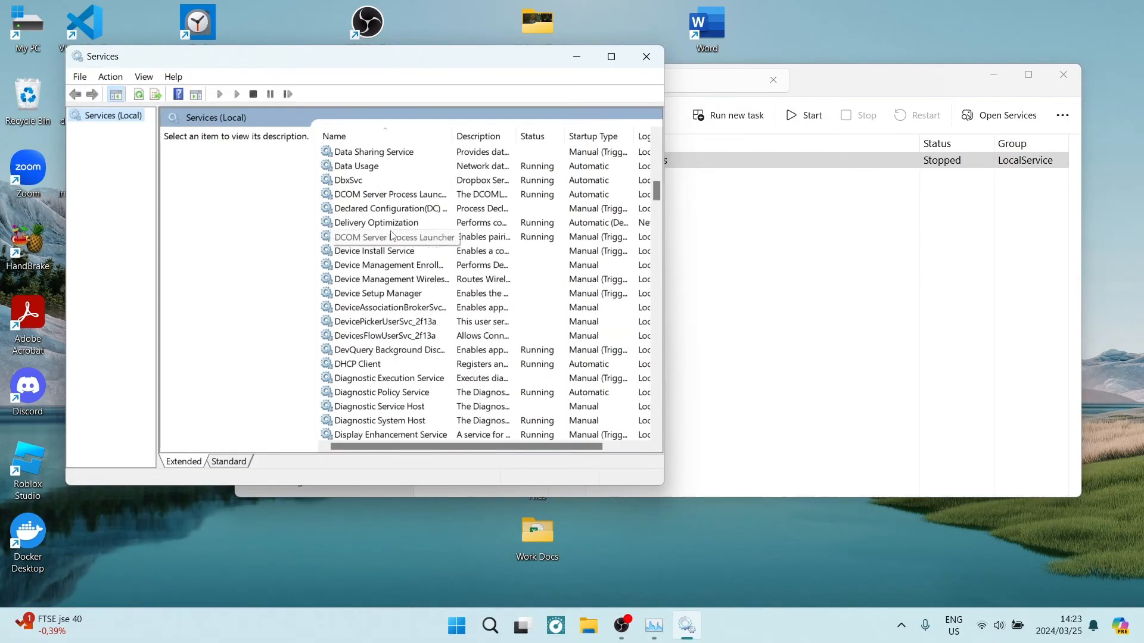
{"action": "scroll", "scroll_direction": "down", "scroll_amount": 3}
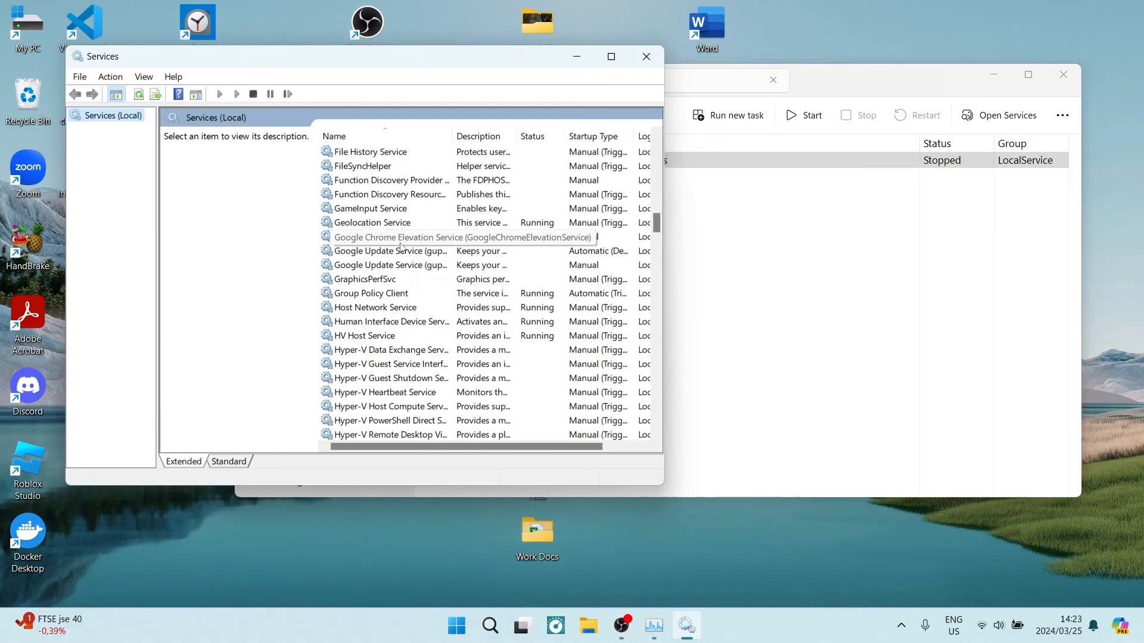
{"action": "scroll", "scroll_direction": "down", "scroll_amount": 3}
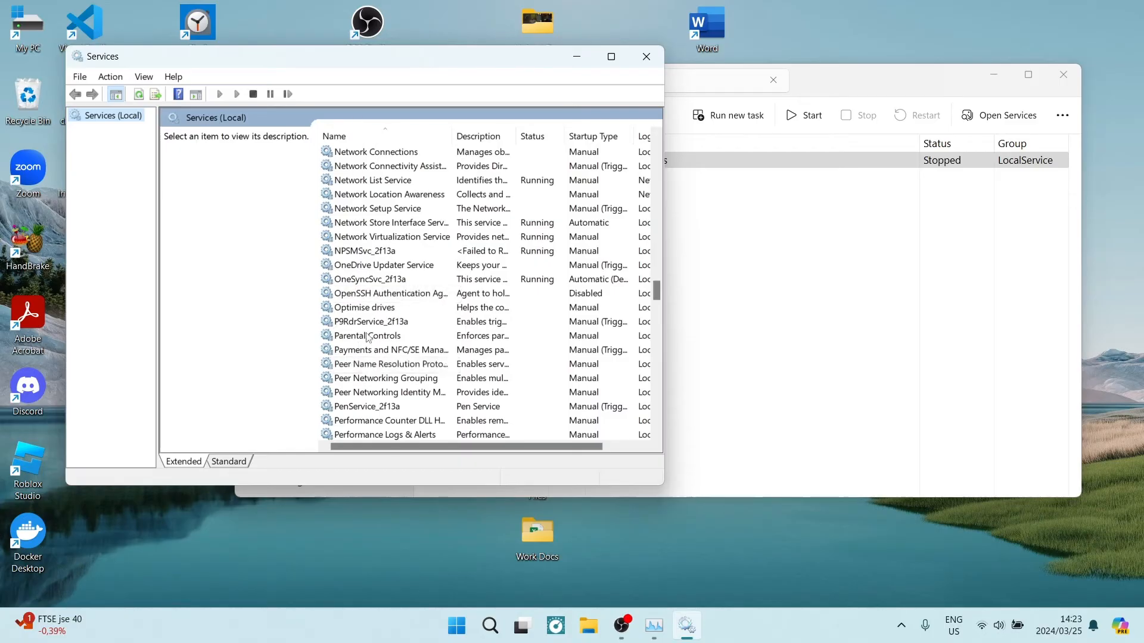
{"action": "left_click", "coordinate": [369, 336]}
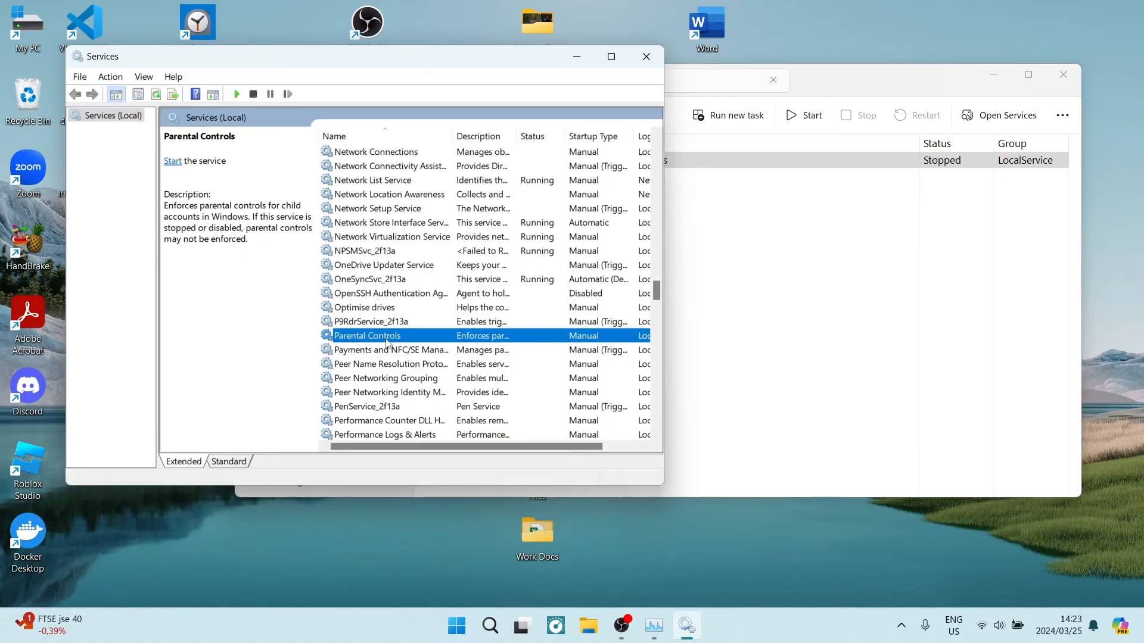
- Open the Parental Controls service Properties dialog showing WpcMonSvc stopped with Manual startup
{"action": "right_click", "coordinate": [367, 336]}
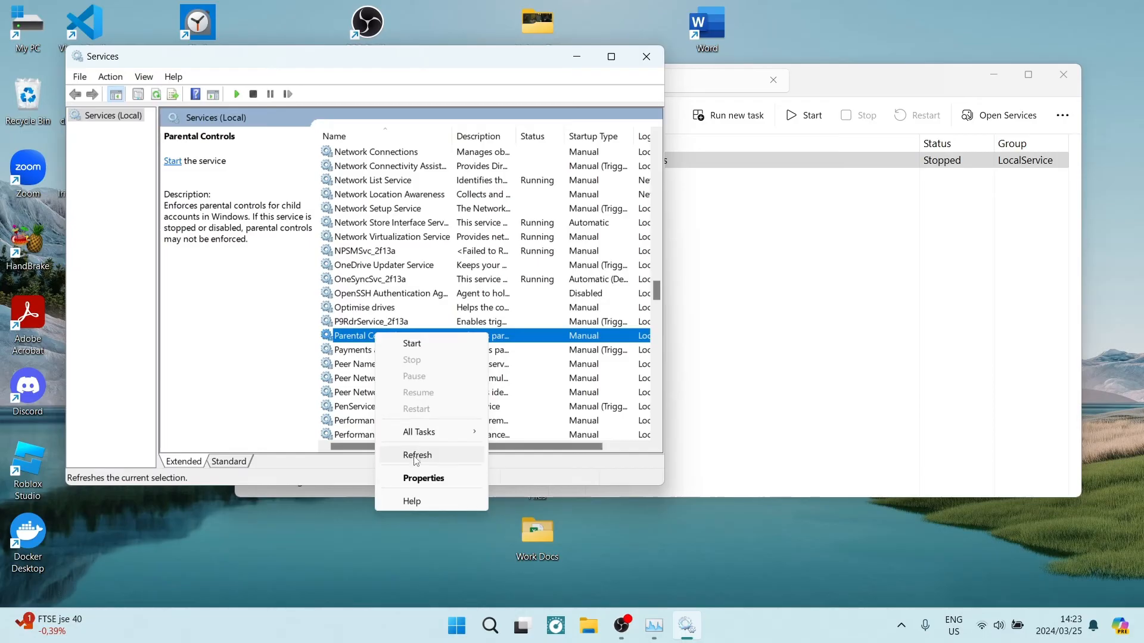
{"action": "left_click", "coordinate": [423, 478]}
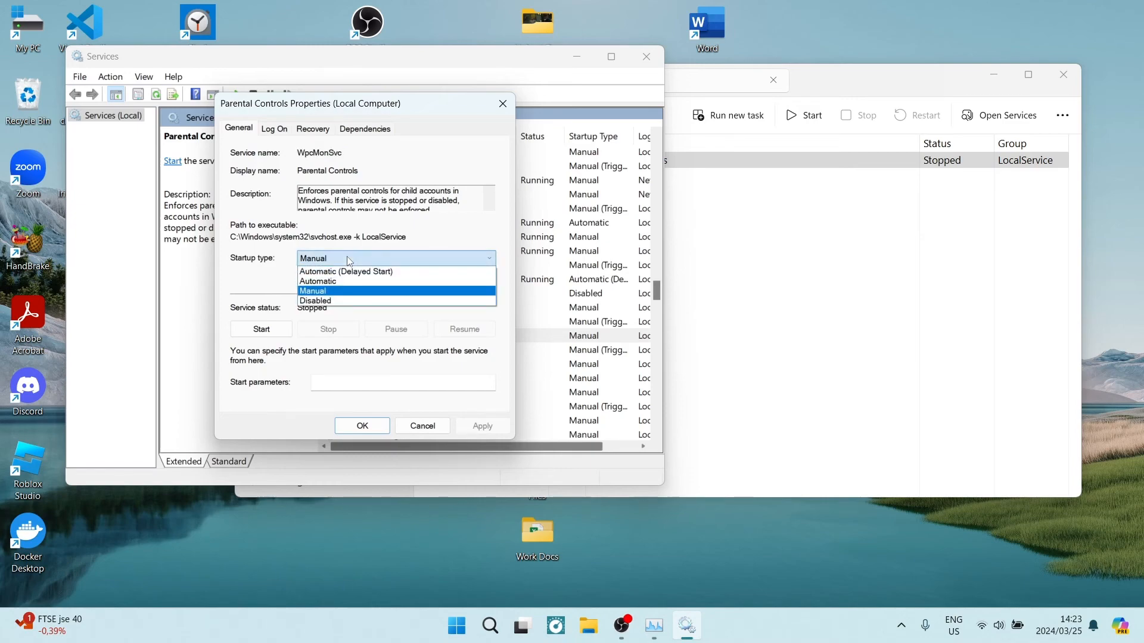
{"action": "mouse_move", "coordinate": [315, 300]}
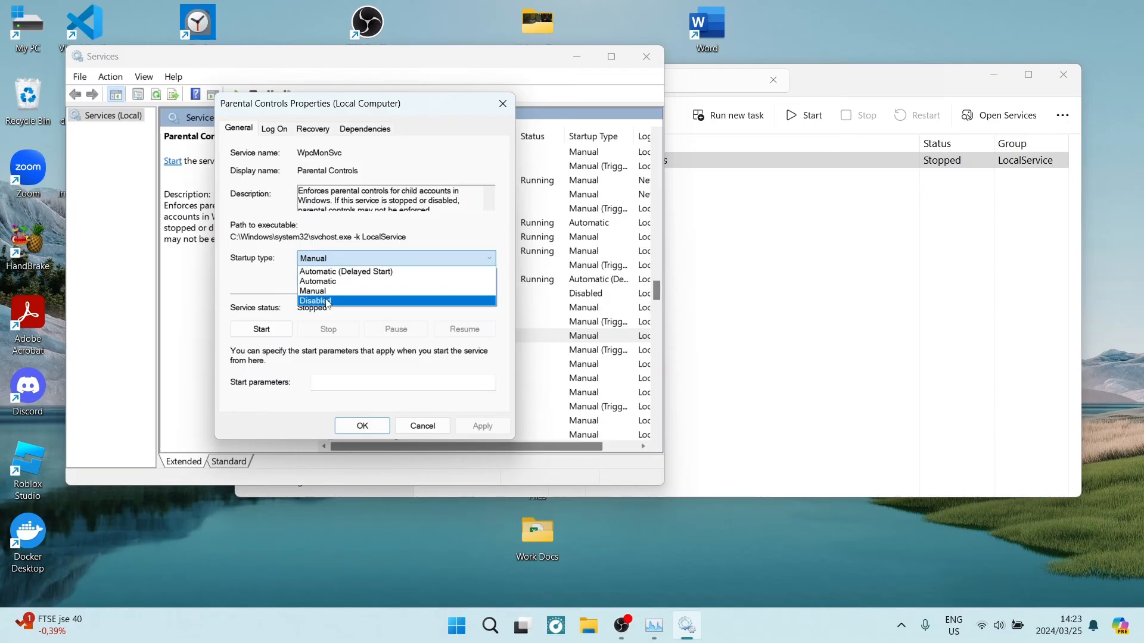
- Set Parental Controls startup type to Disabled and apply it, then switch it back to Manual
{"action": "left_click", "coordinate": [315, 300]}
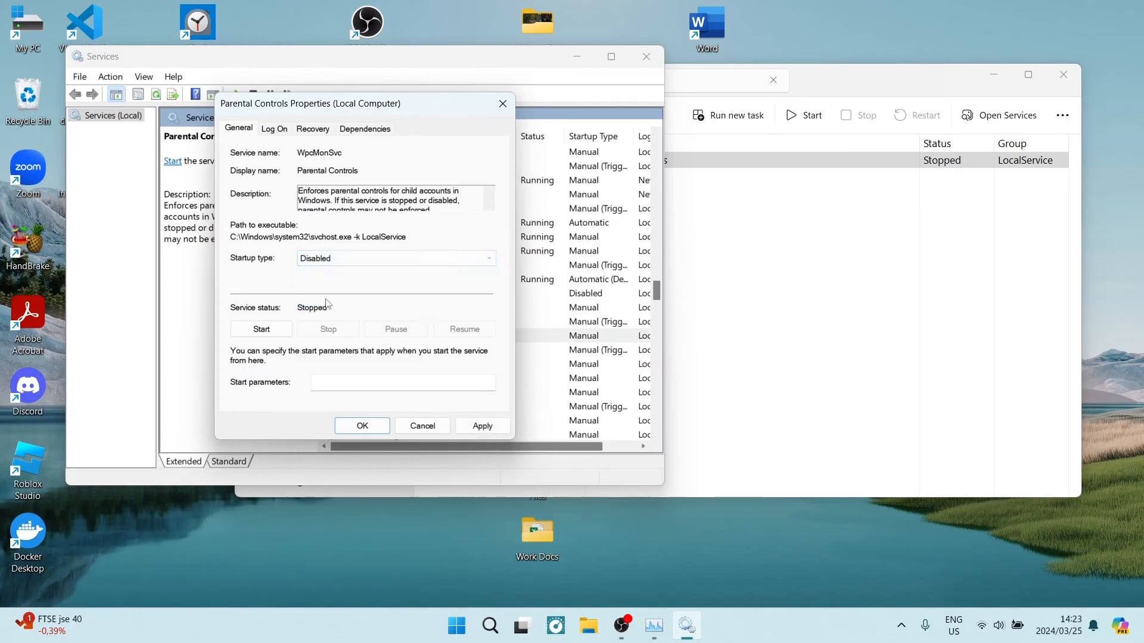
{"action": "left_click", "coordinate": [482, 425]}
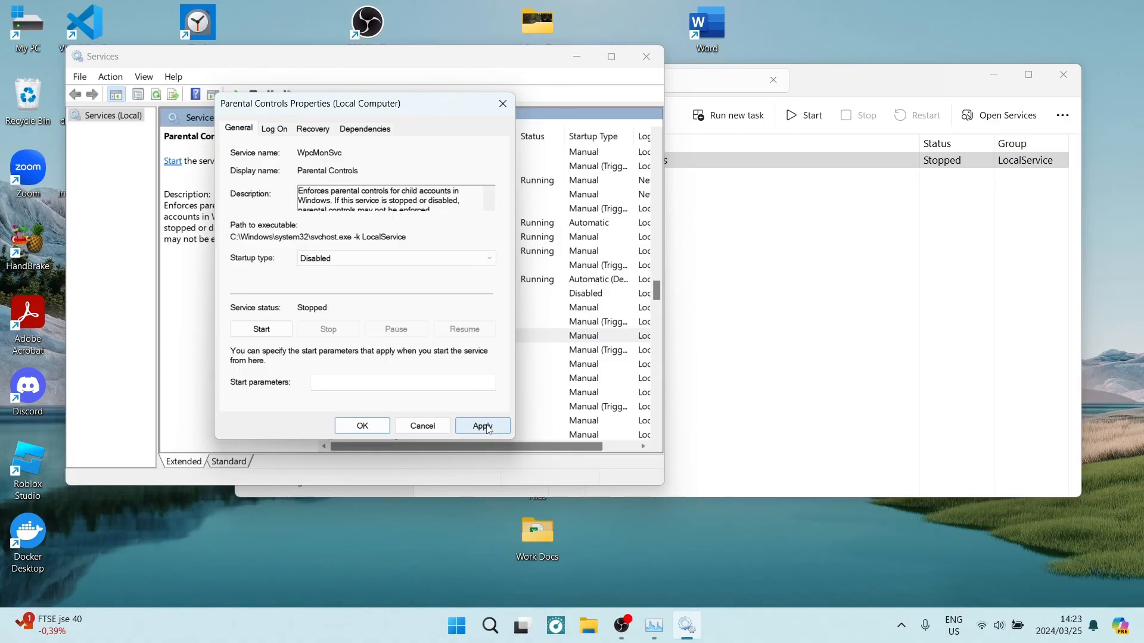
{"action": "mouse_move", "coordinate": [363, 426]}
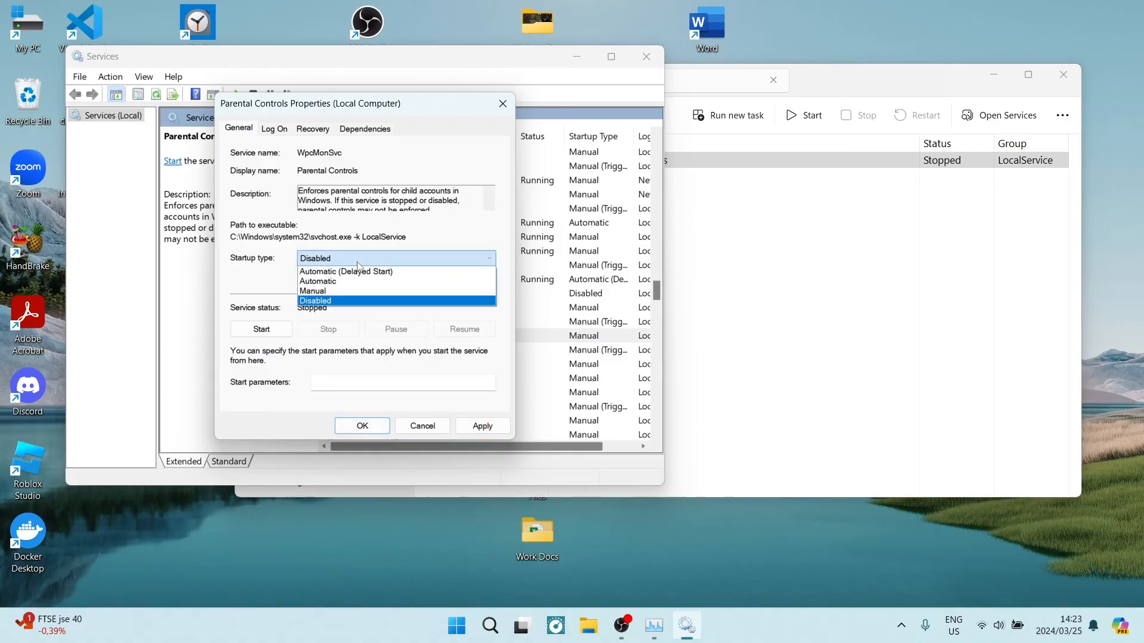
{"action": "left_click", "coordinate": [311, 291]}
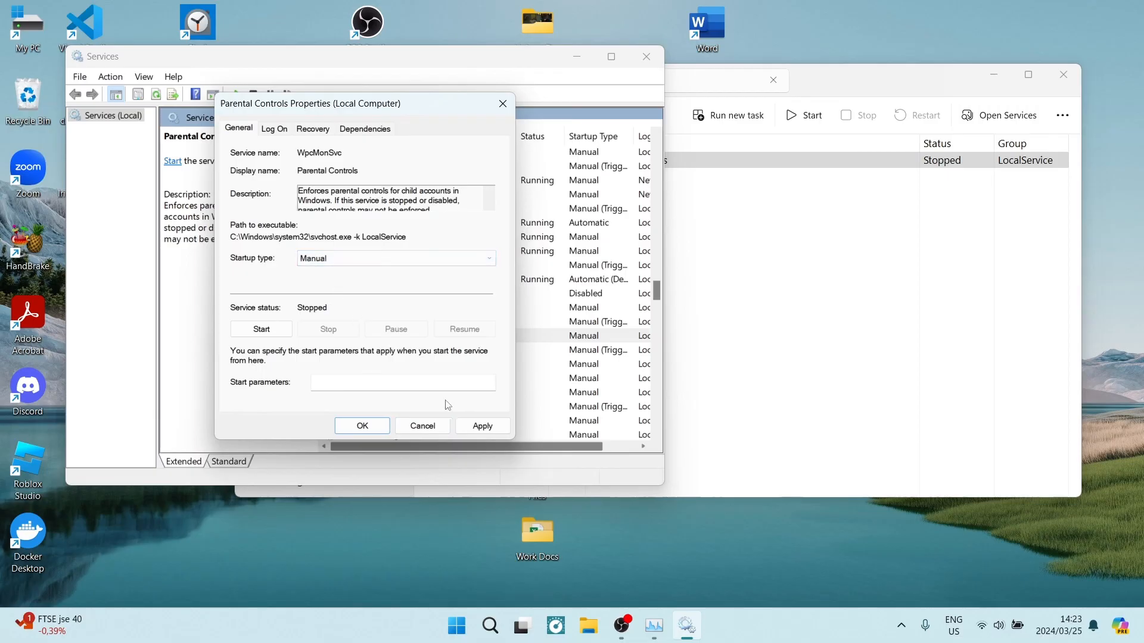